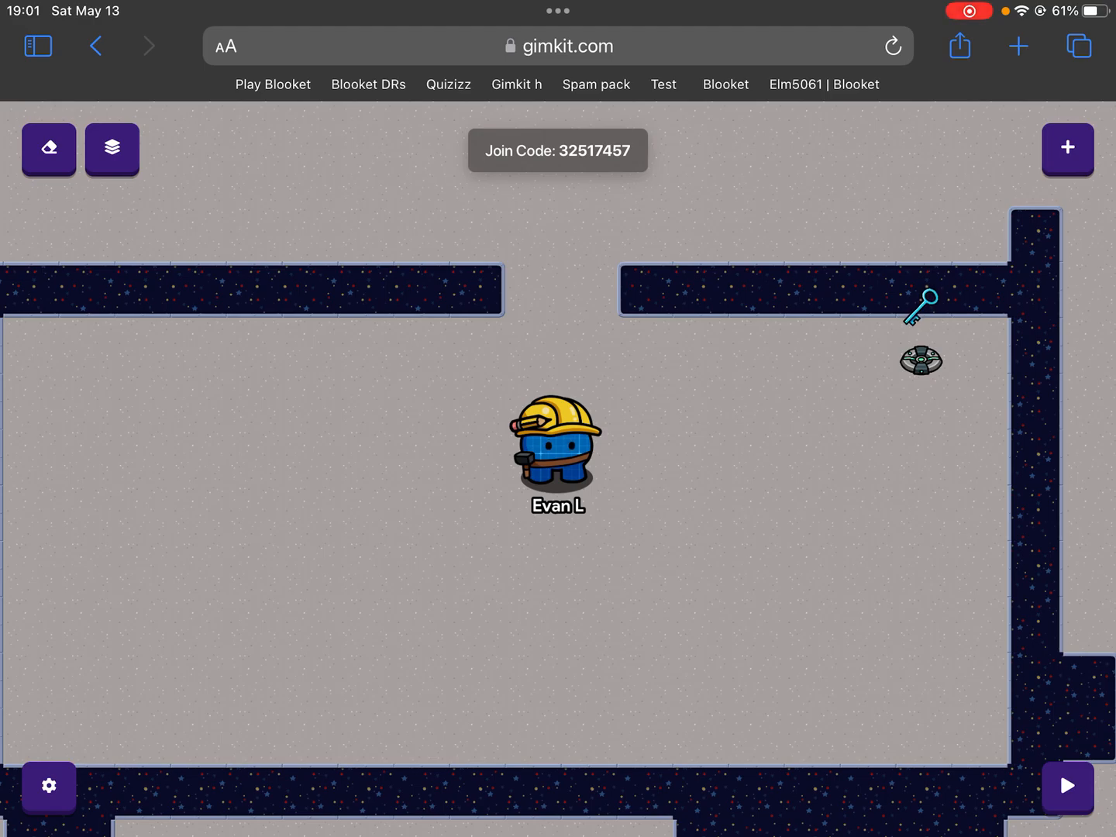
# - Place a Cardboard Box prop from the Props catalogue into the top wall gap
pyautogui.click(1067, 148)
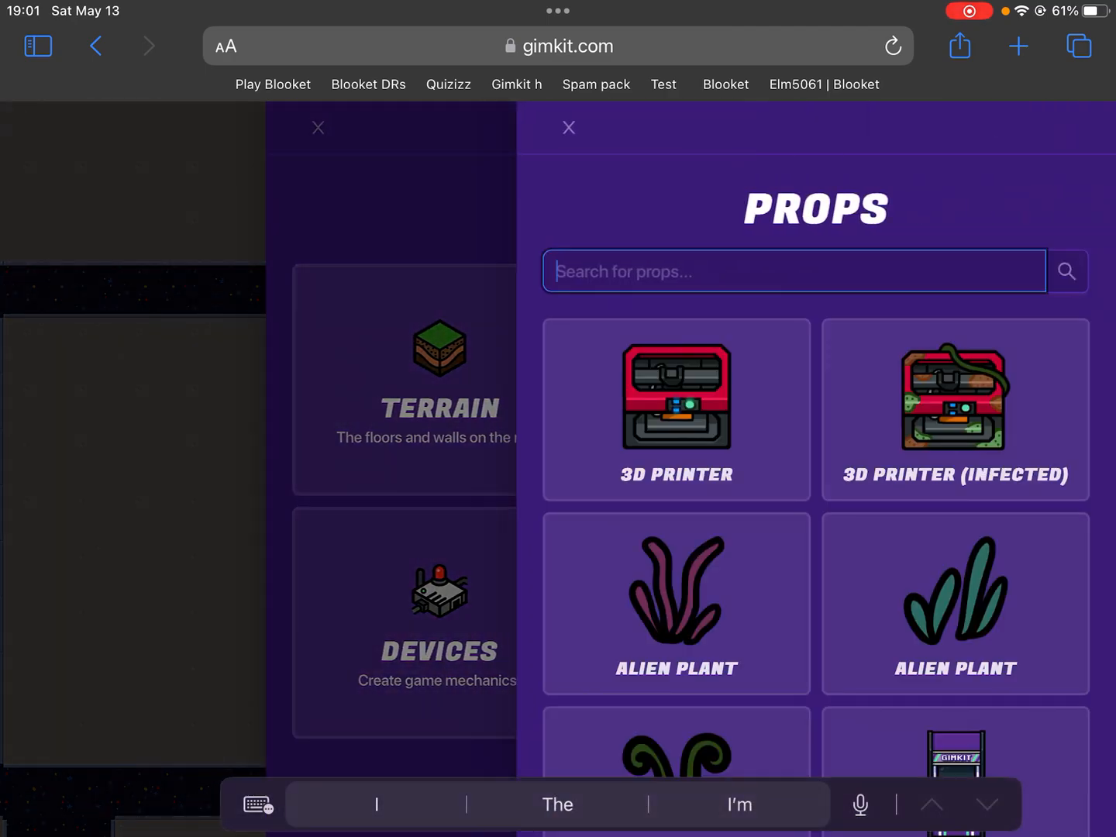
pyautogui.scroll(-3)
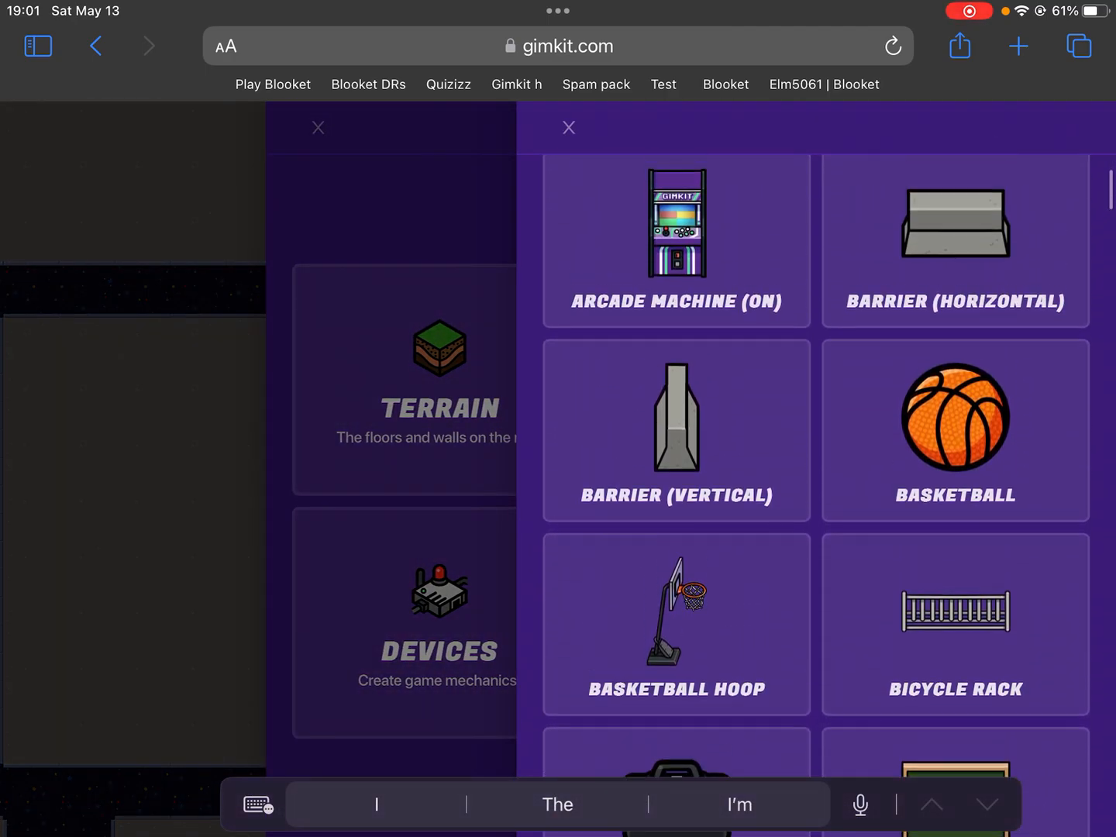
pyautogui.scroll(-3)
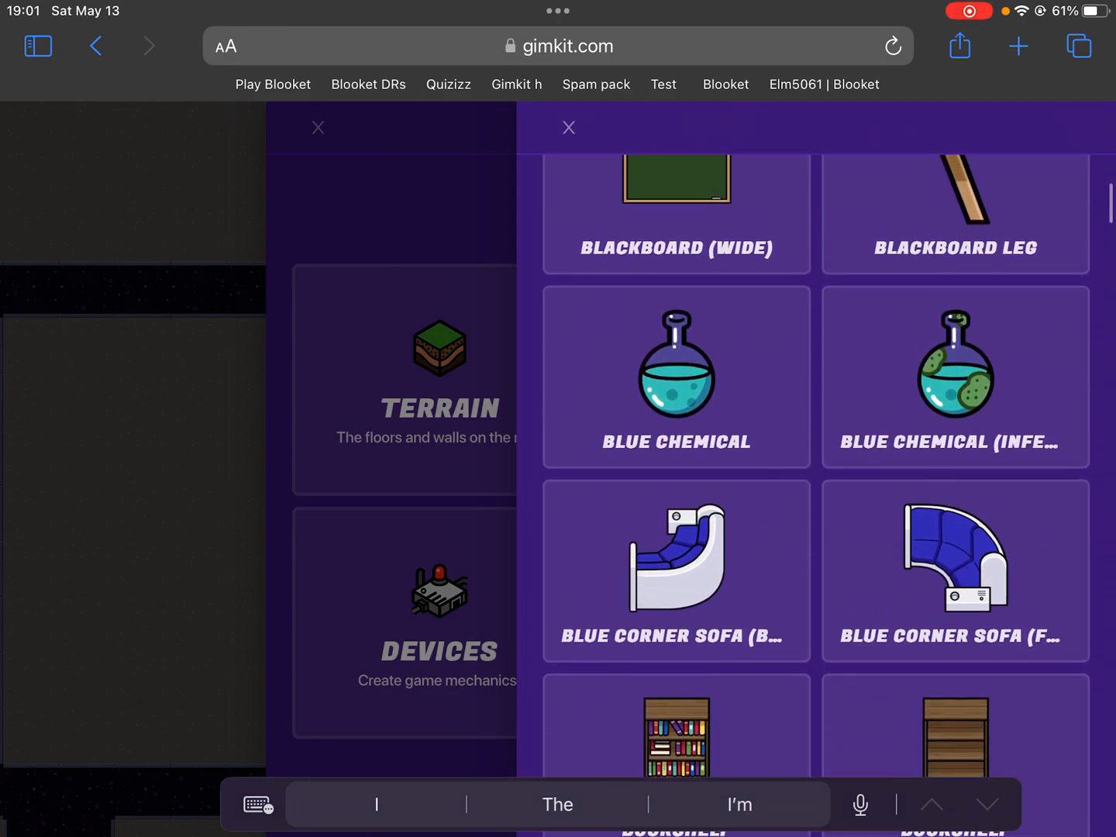
pyautogui.scroll(-3)
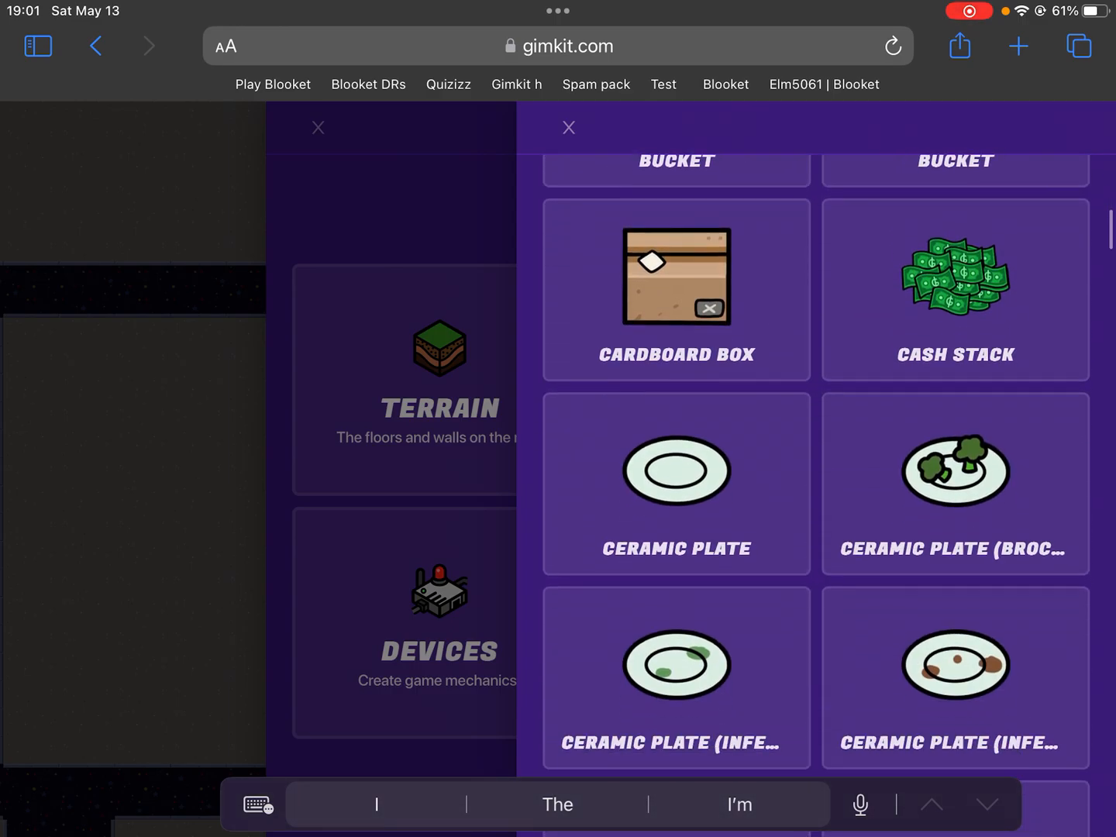
pyautogui.click(675, 291)
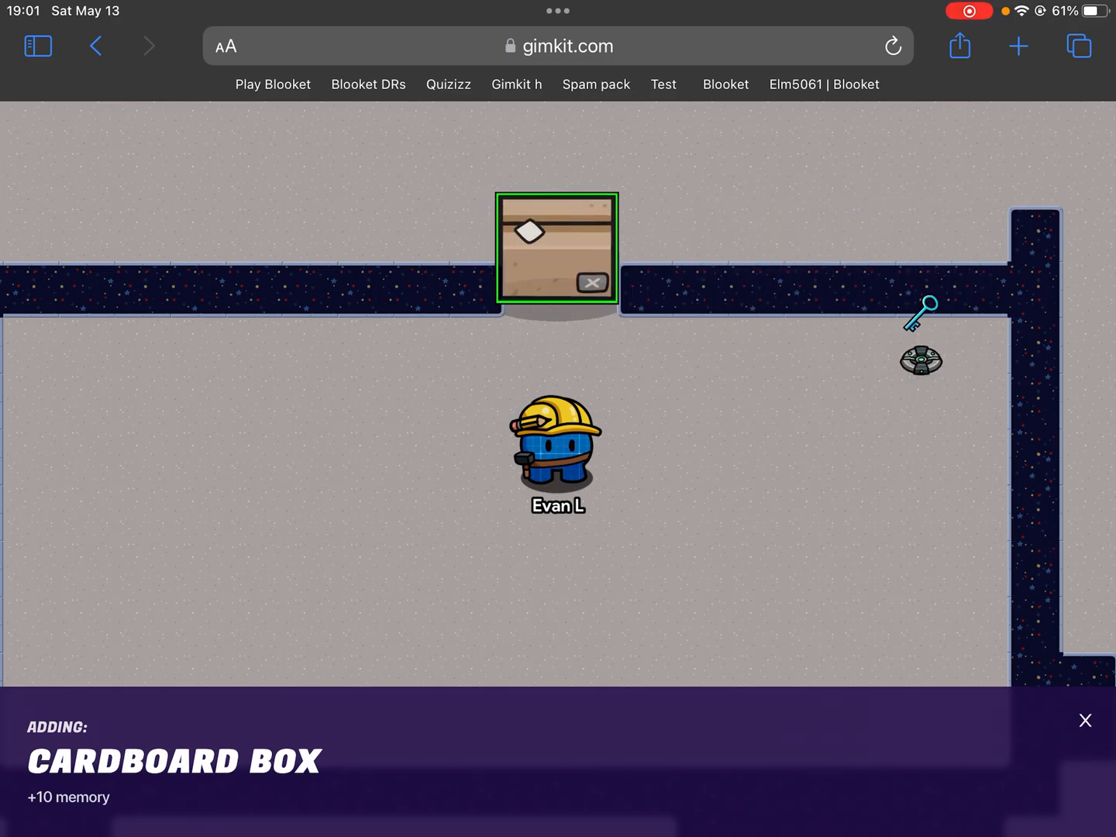
pyautogui.click(1084, 721)
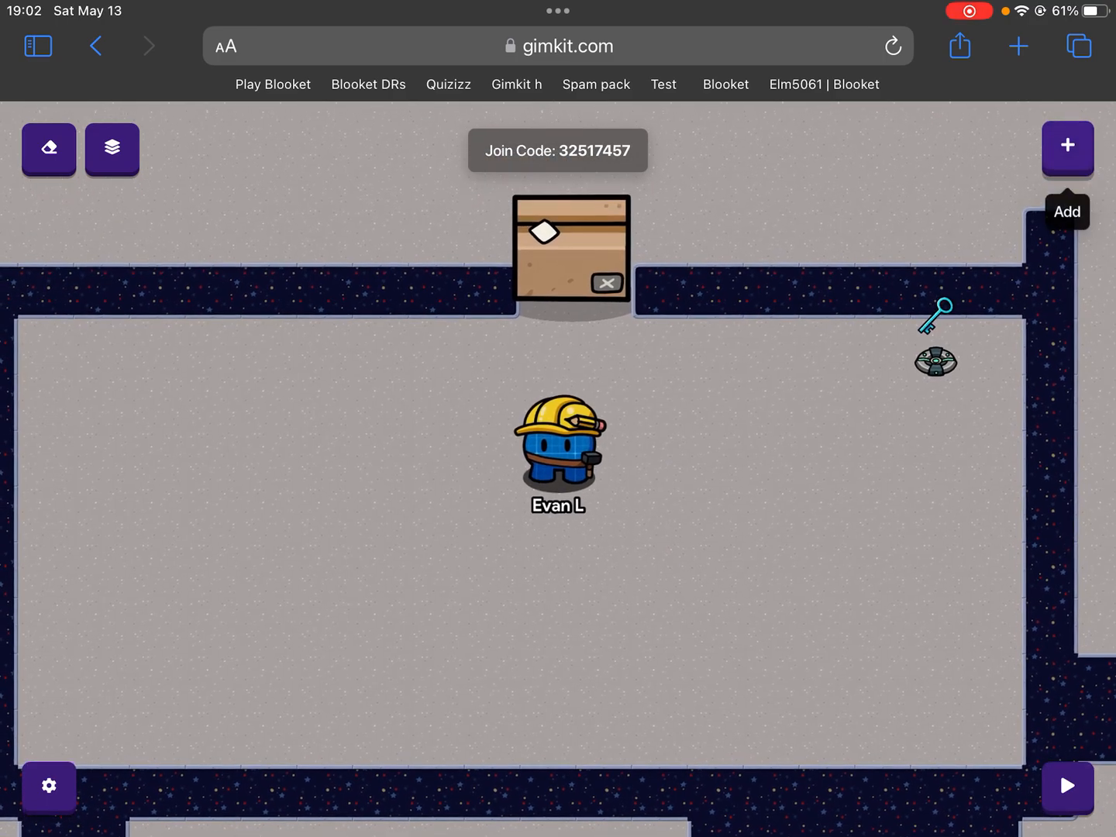
# - Browse the Props catalogue down toward the Gate Console to place over the box
pyautogui.click(1067, 145)
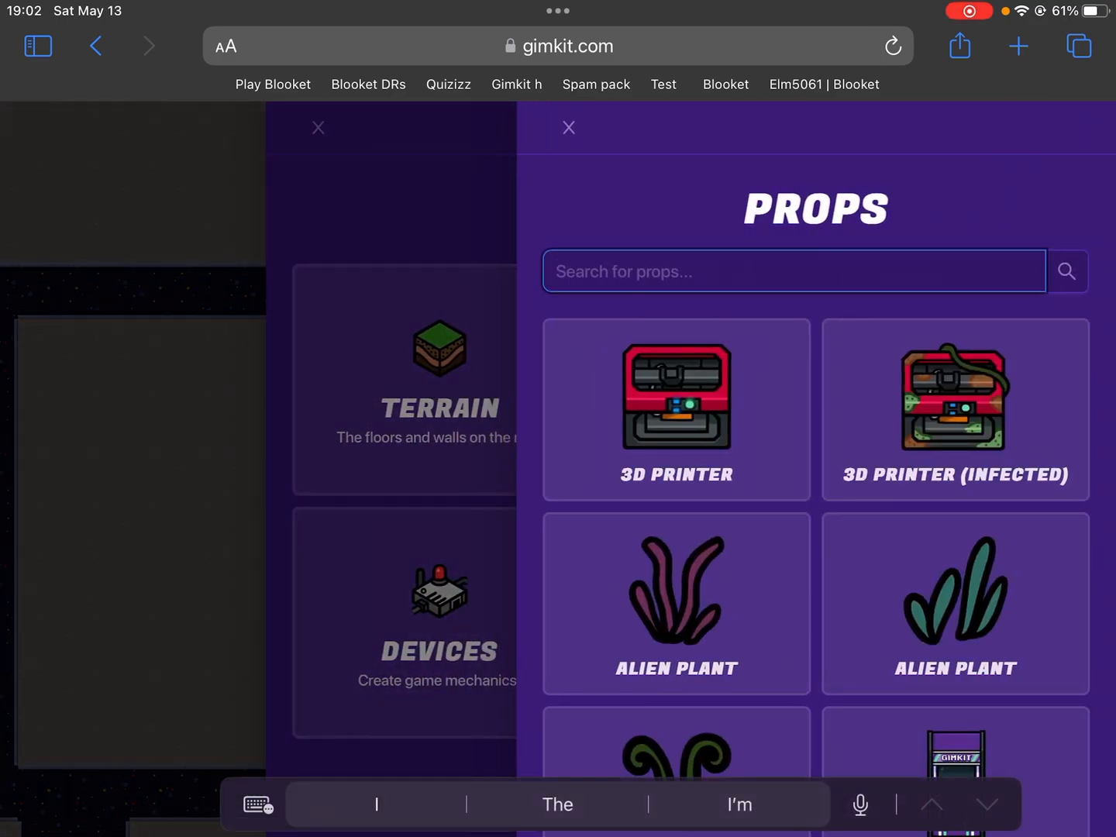
pyautogui.moveTo(954, 410)
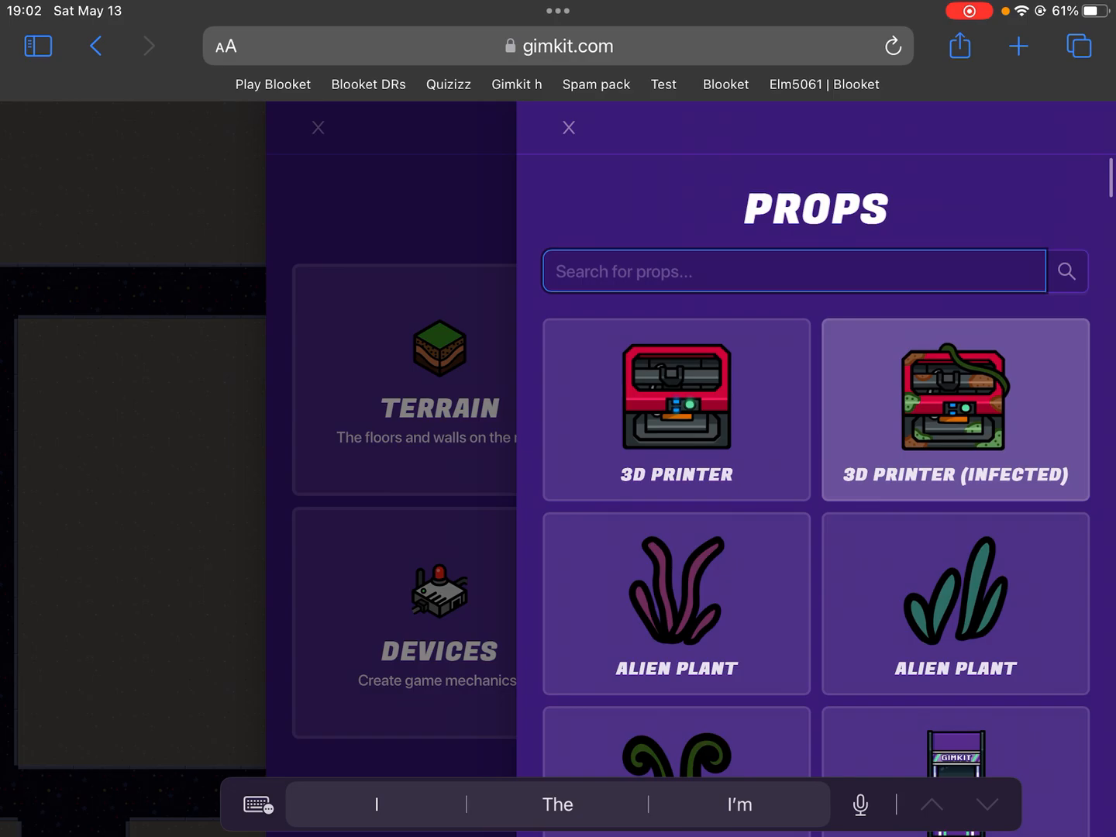
pyautogui.scroll(-3)
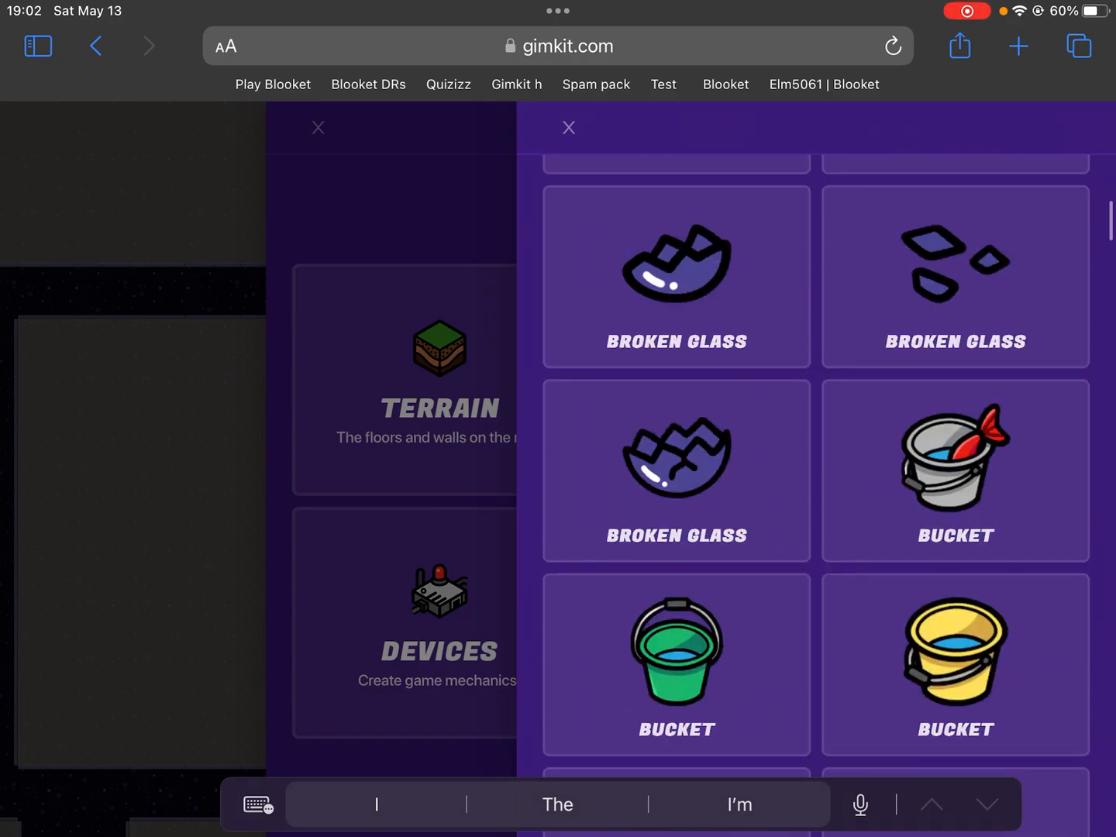
pyautogui.scroll(-3)
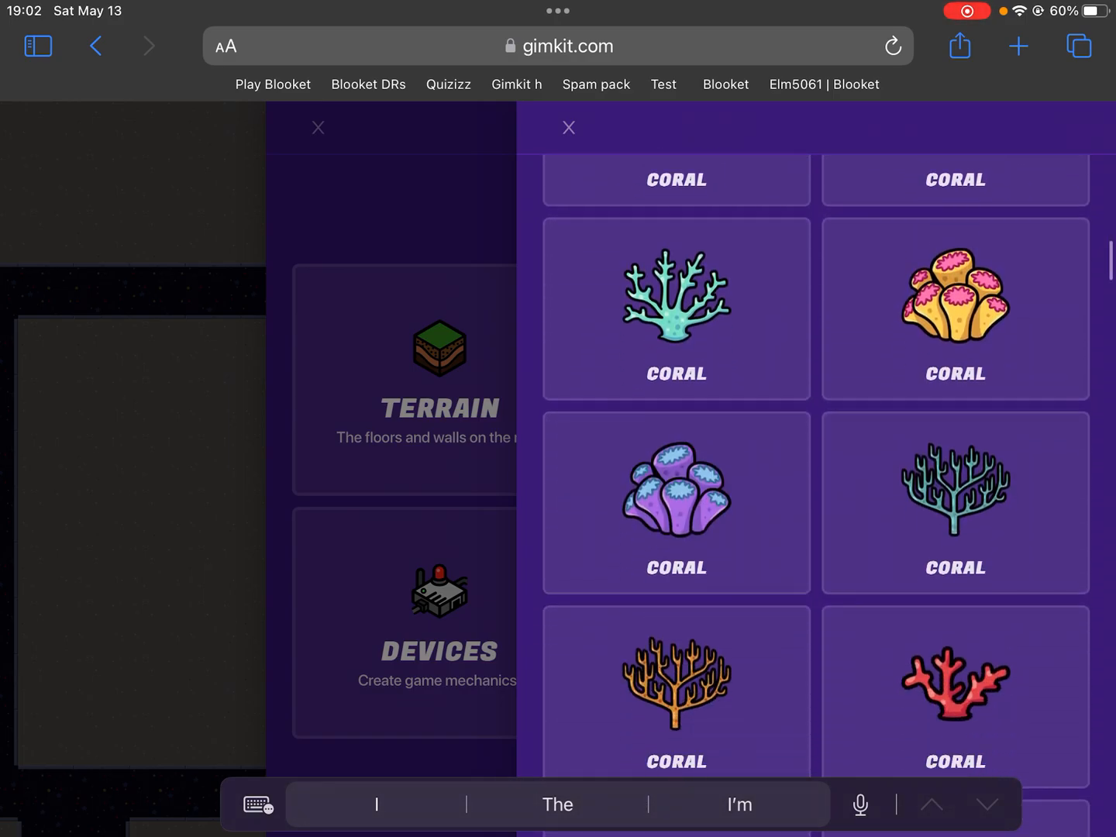
pyautogui.scroll(-3)
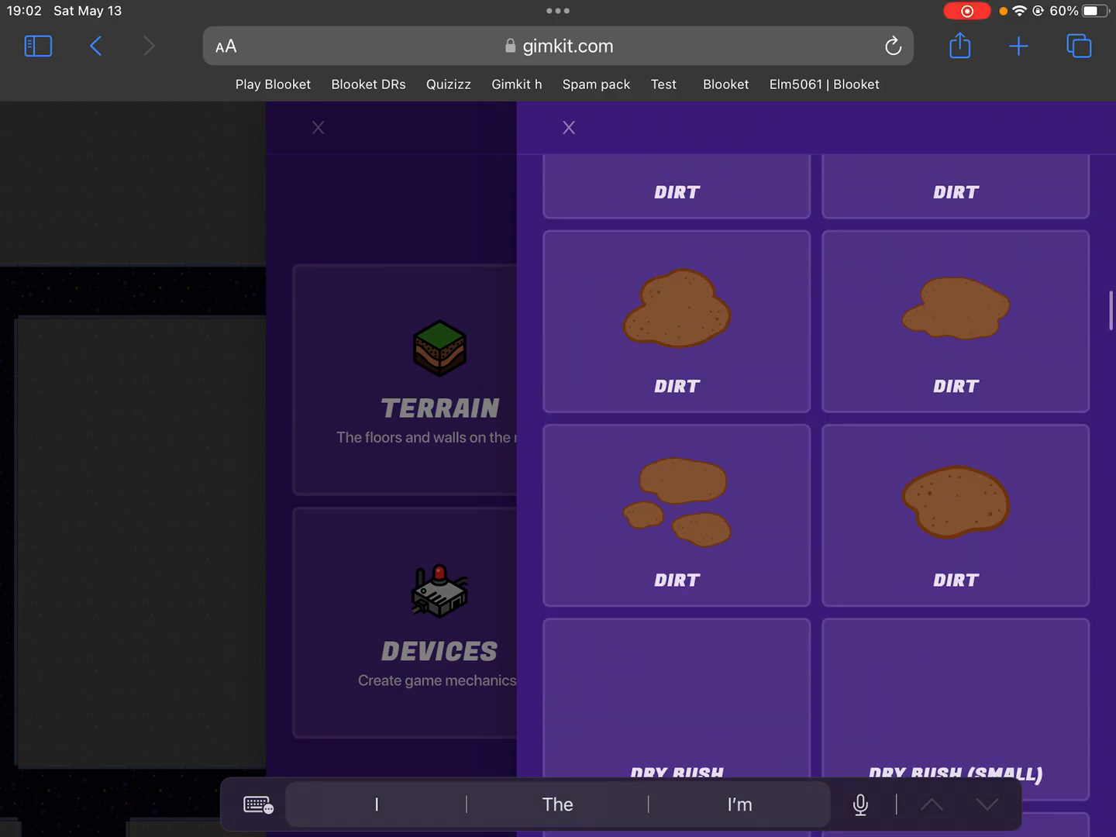
pyautogui.scroll(-3)
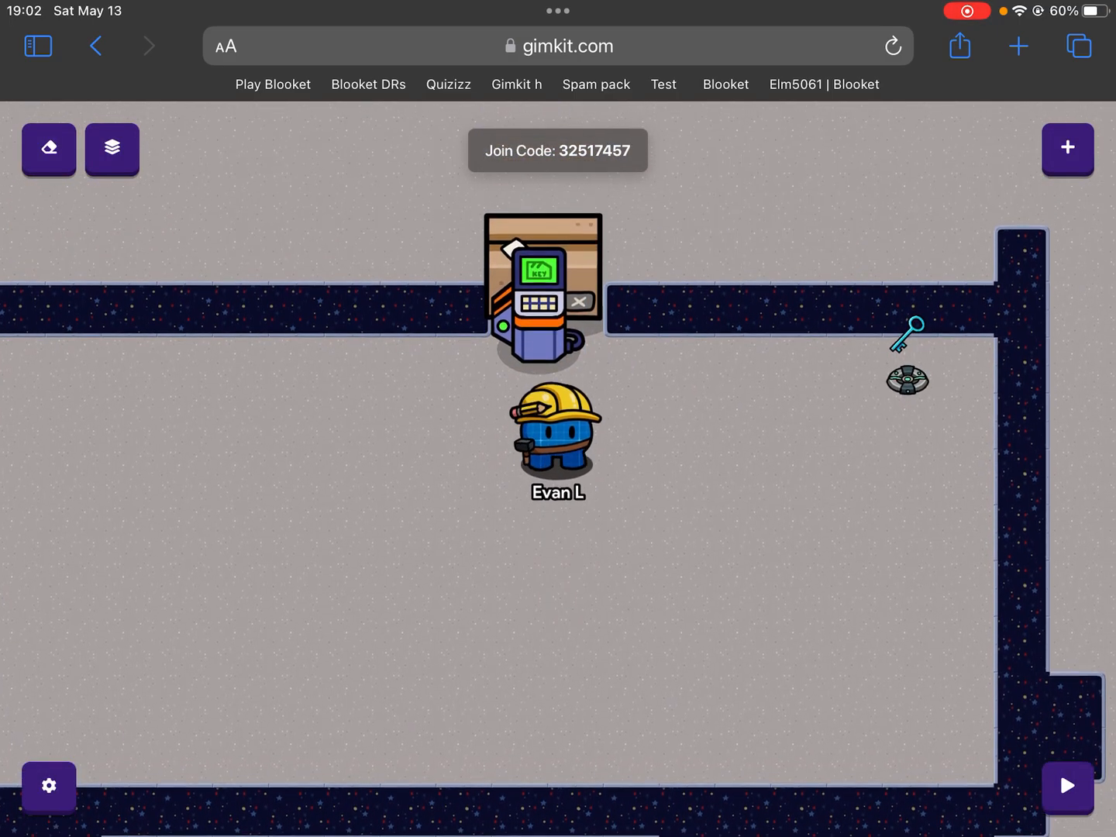
# - Set the gate console's Collision Enabled to No and close its settings
pyautogui.click(542, 294)
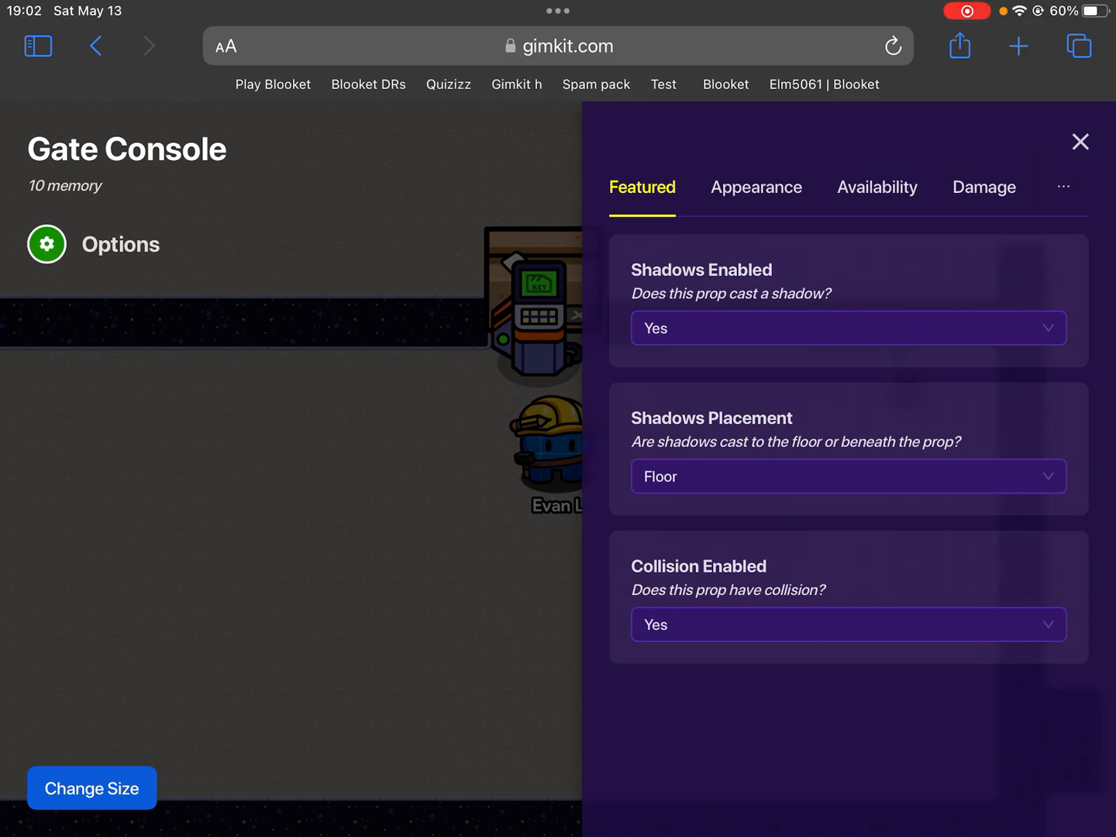
pyautogui.click(848, 624)
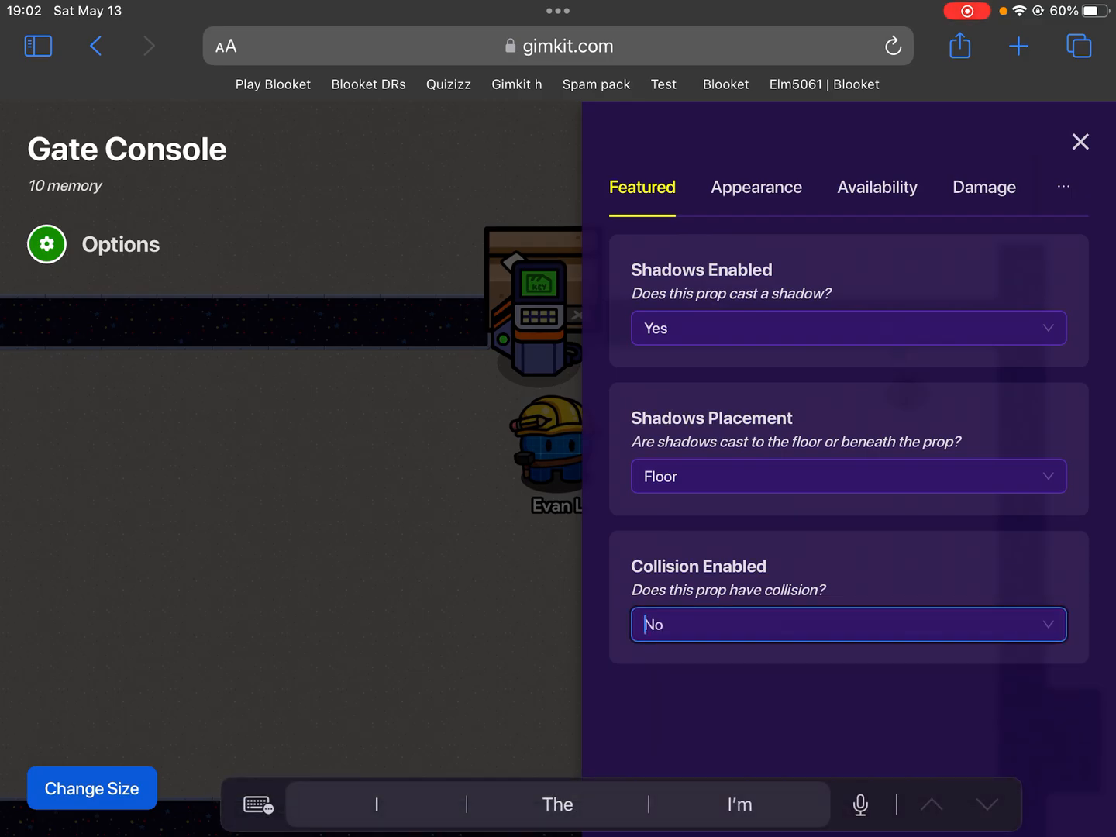
pyautogui.click(1080, 142)
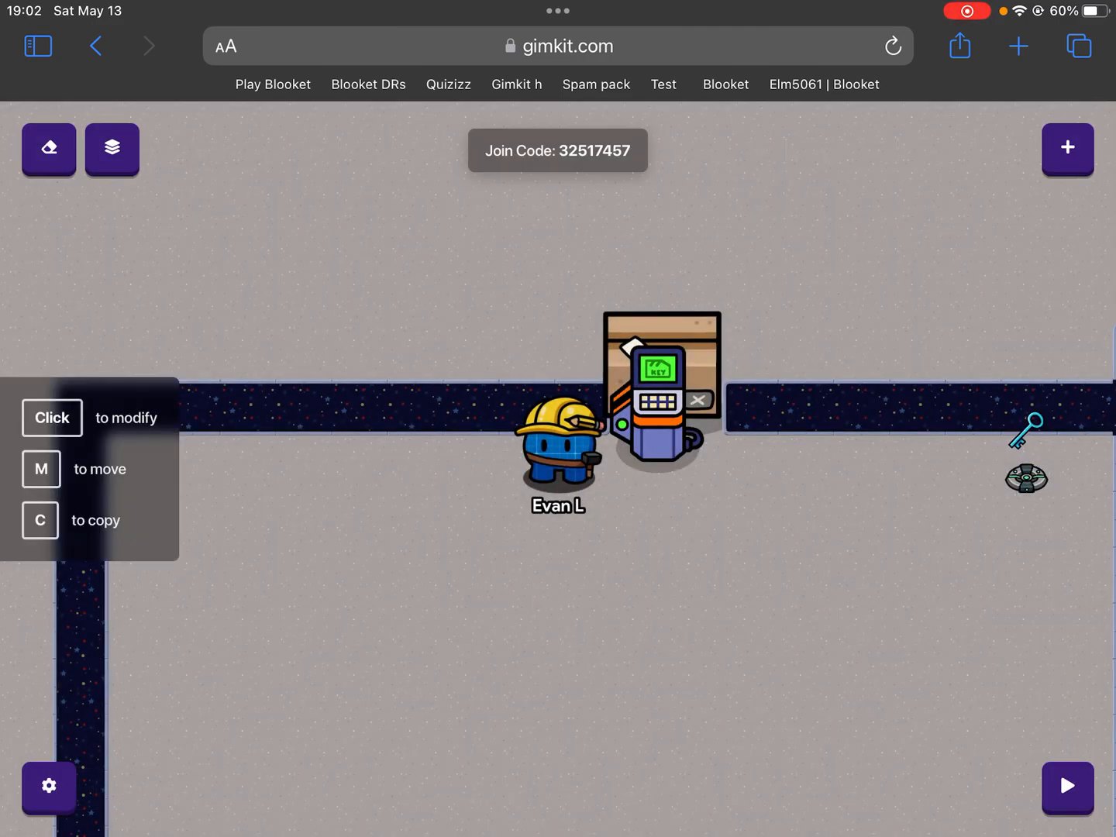
pyautogui.click(663, 387)
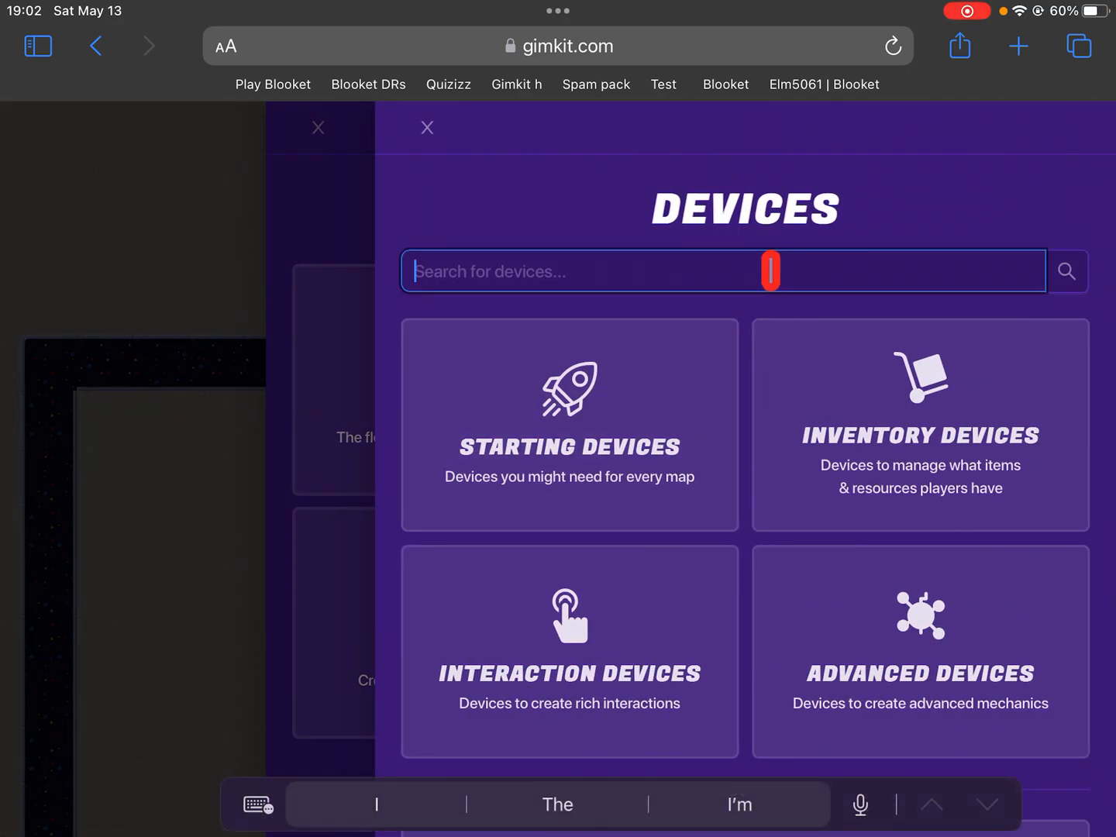
# - Search 'Vend' and set the vending machine to transmit on purchase, requiring a Blue Key
pyautogui.write('Vend')
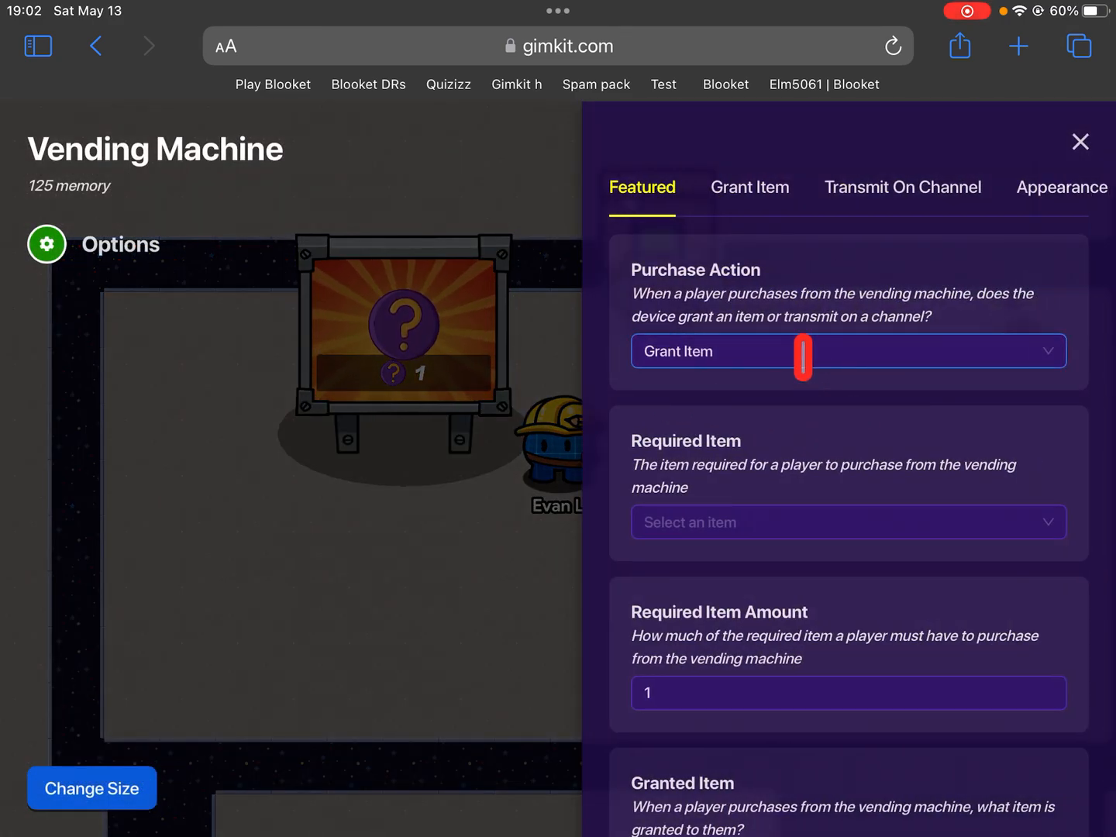
pyautogui.click(848, 350)
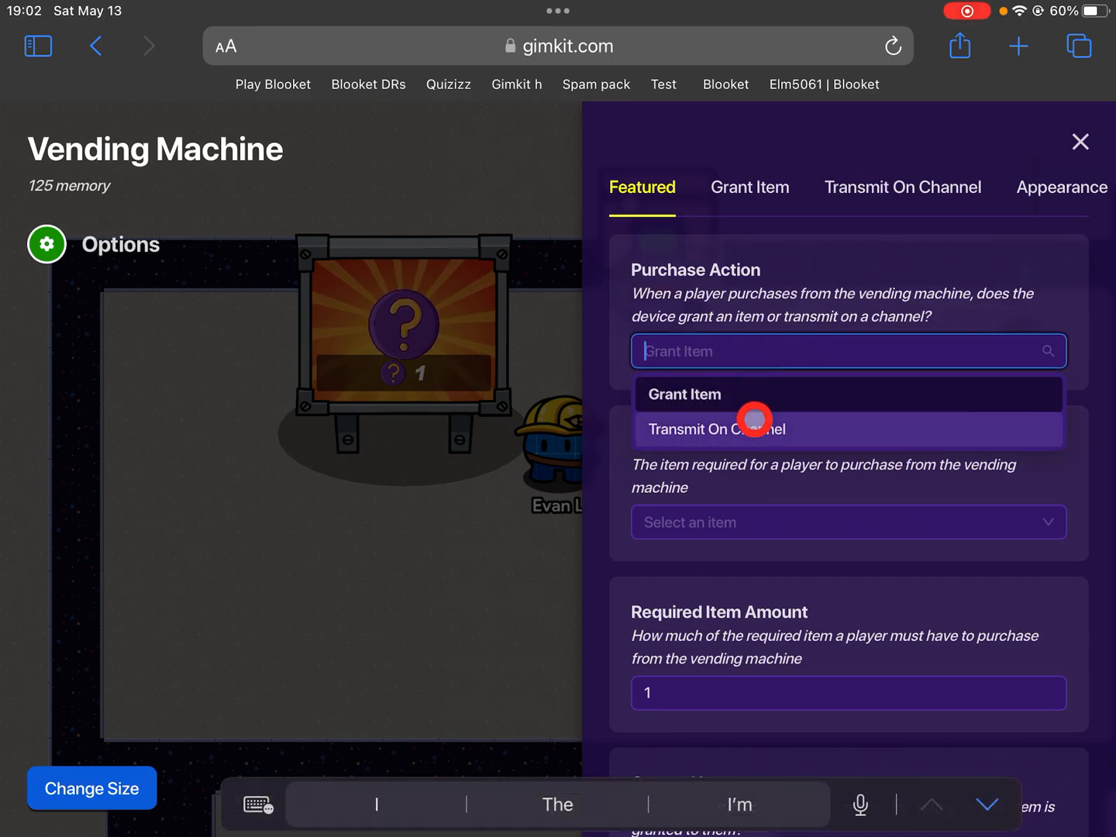
pyautogui.click(714, 430)
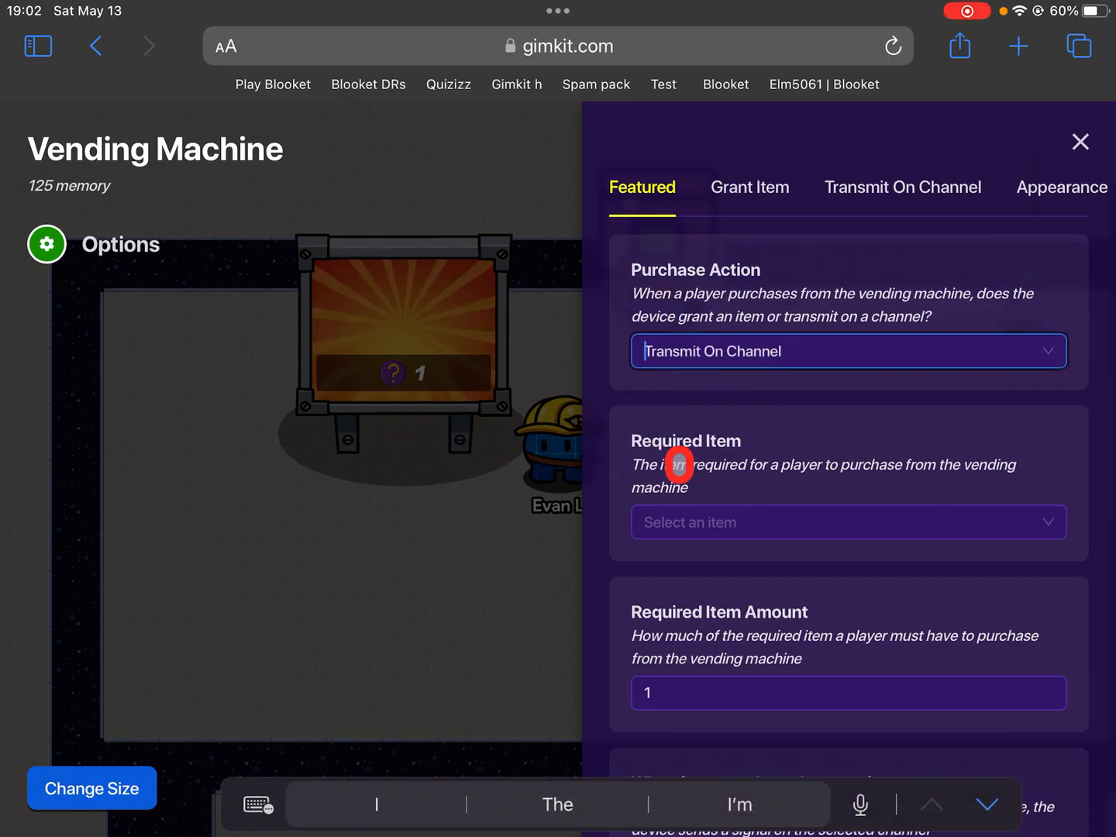
pyautogui.click(848, 521)
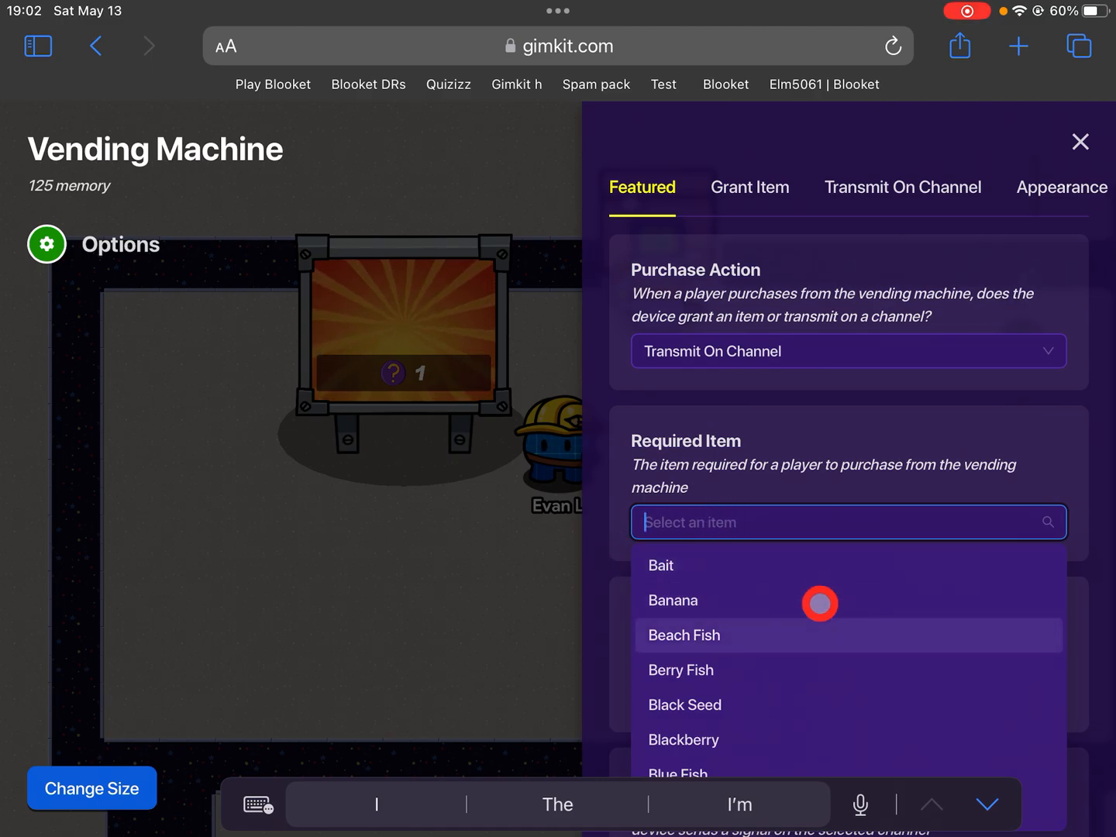
pyautogui.scroll(-3)
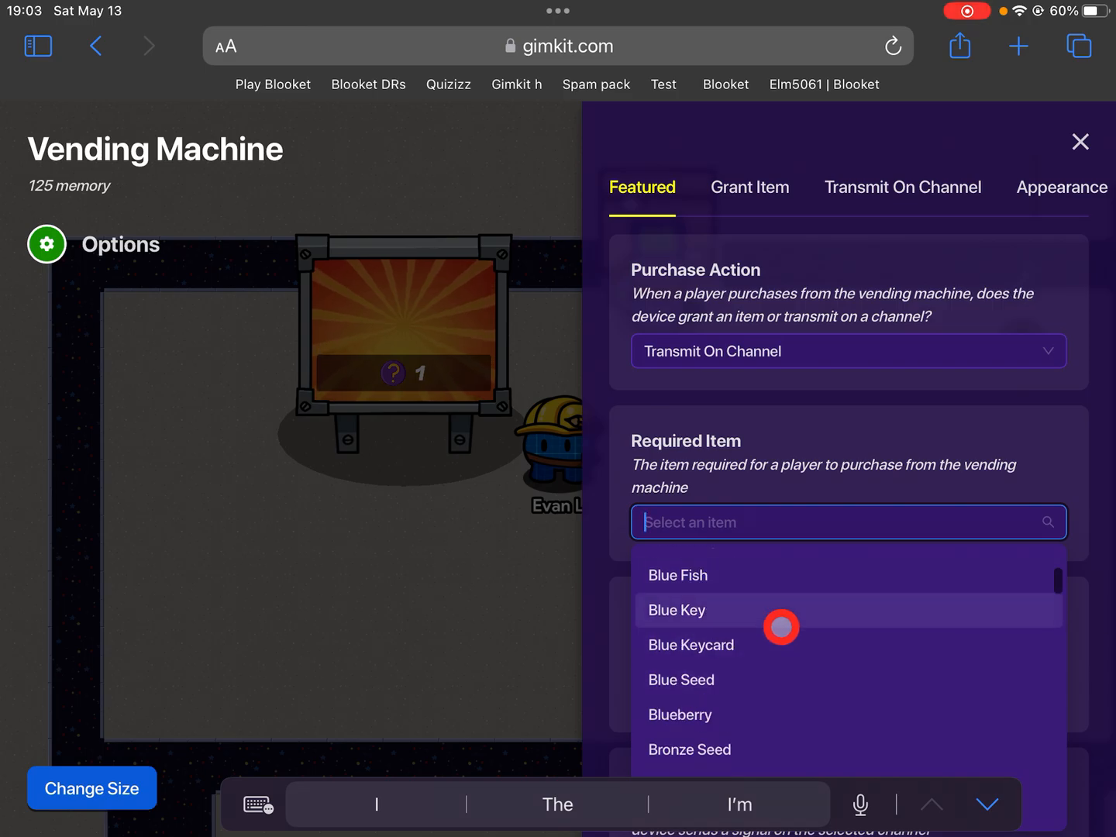
pyautogui.click(677, 610)
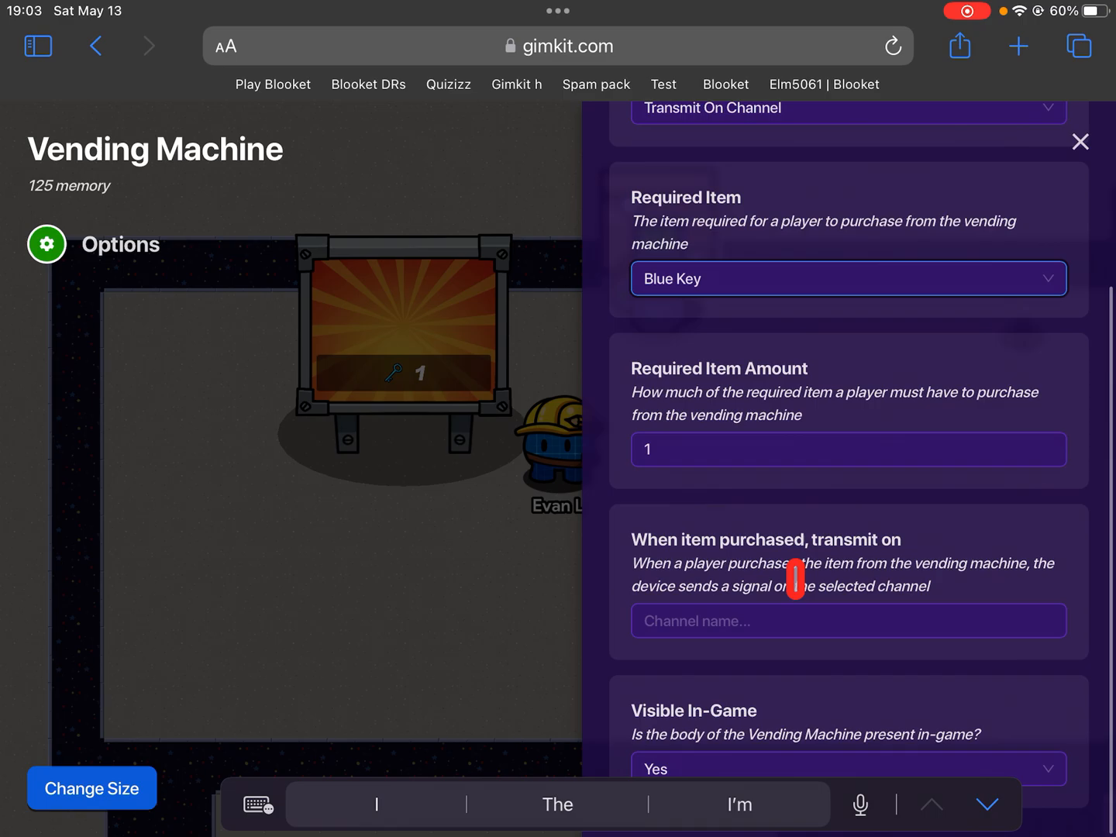
# - Set the vending machine's transmit channel to 5 and make it invisible in-game
pyautogui.click(849, 621)
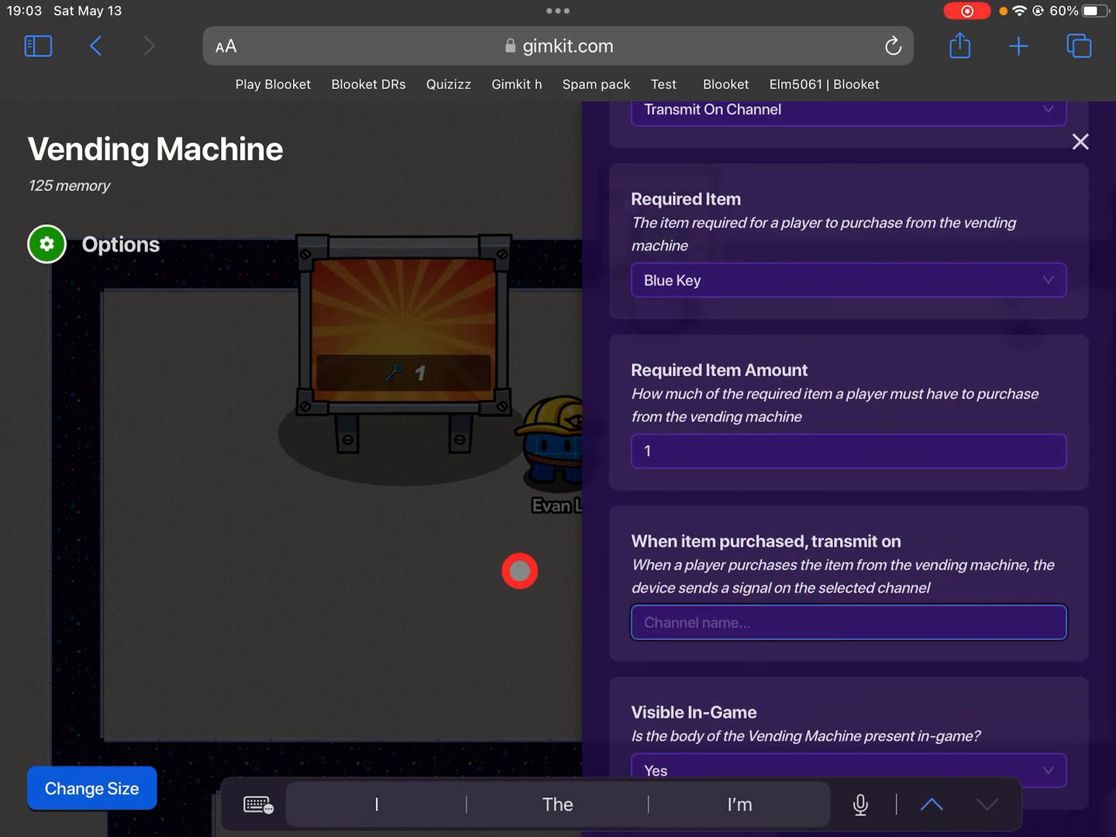
pyautogui.write('5')
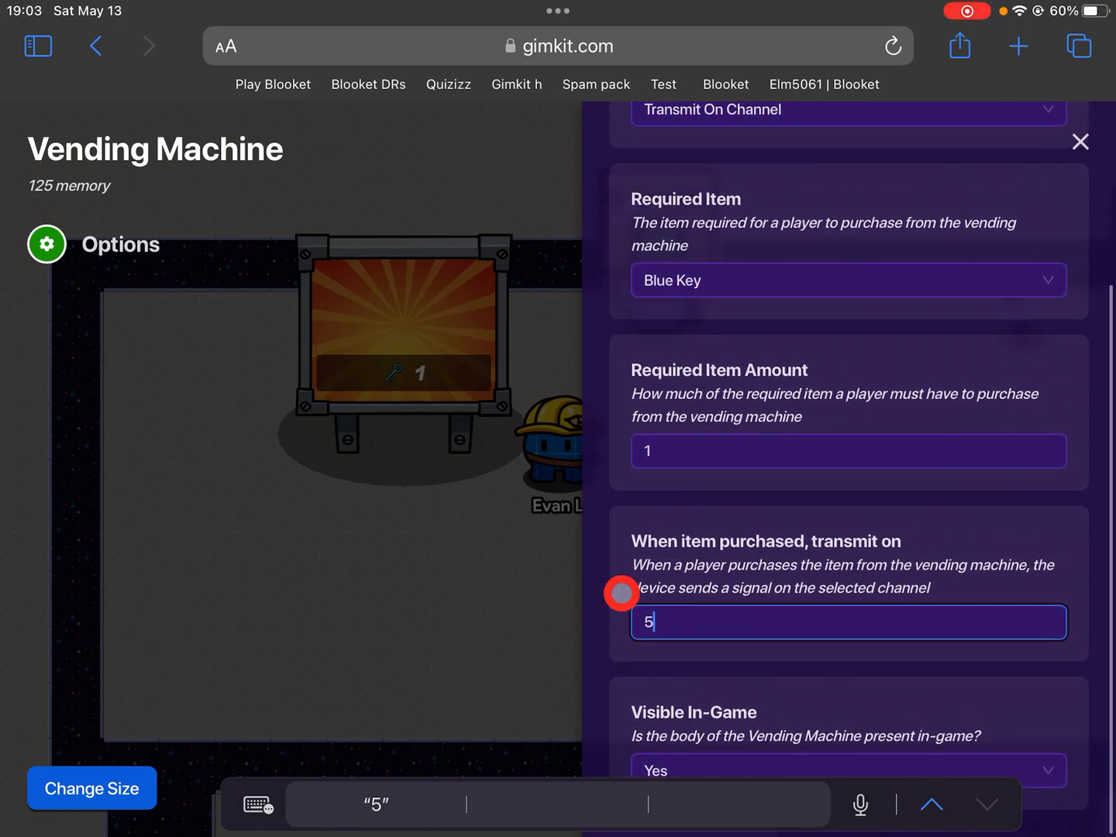
pyautogui.click(848, 769)
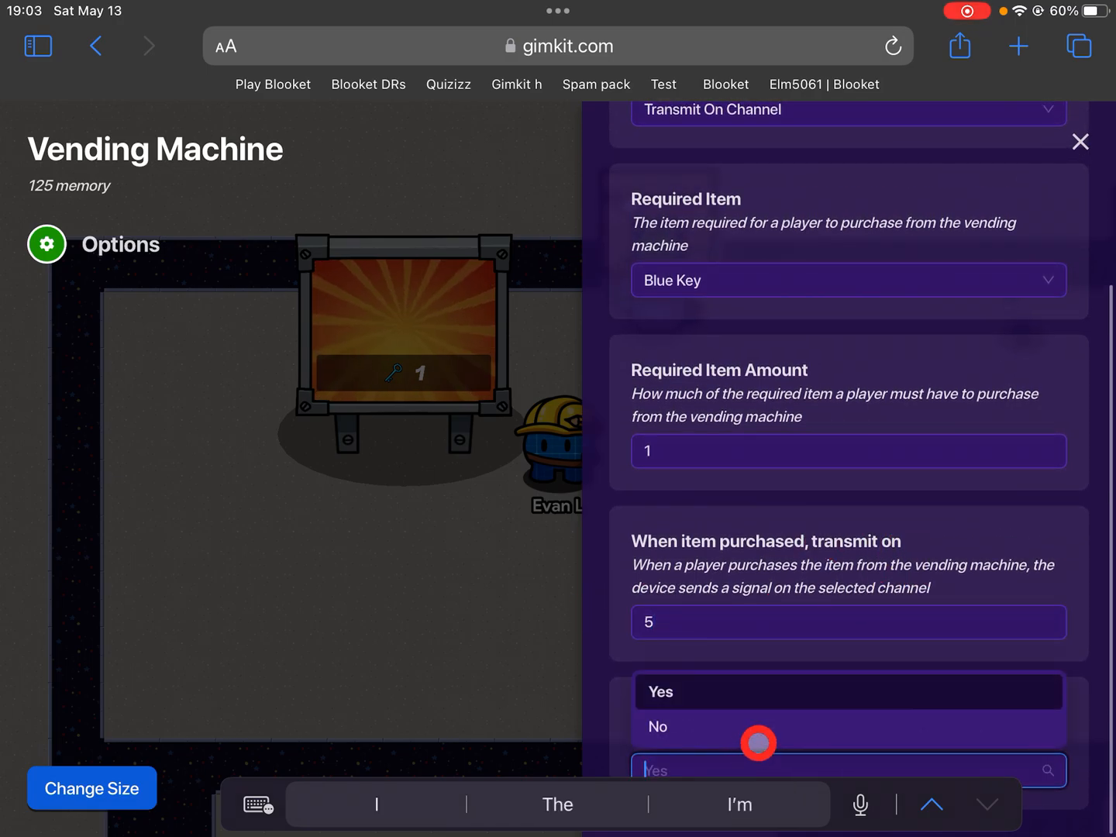
pyautogui.click(1079, 142)
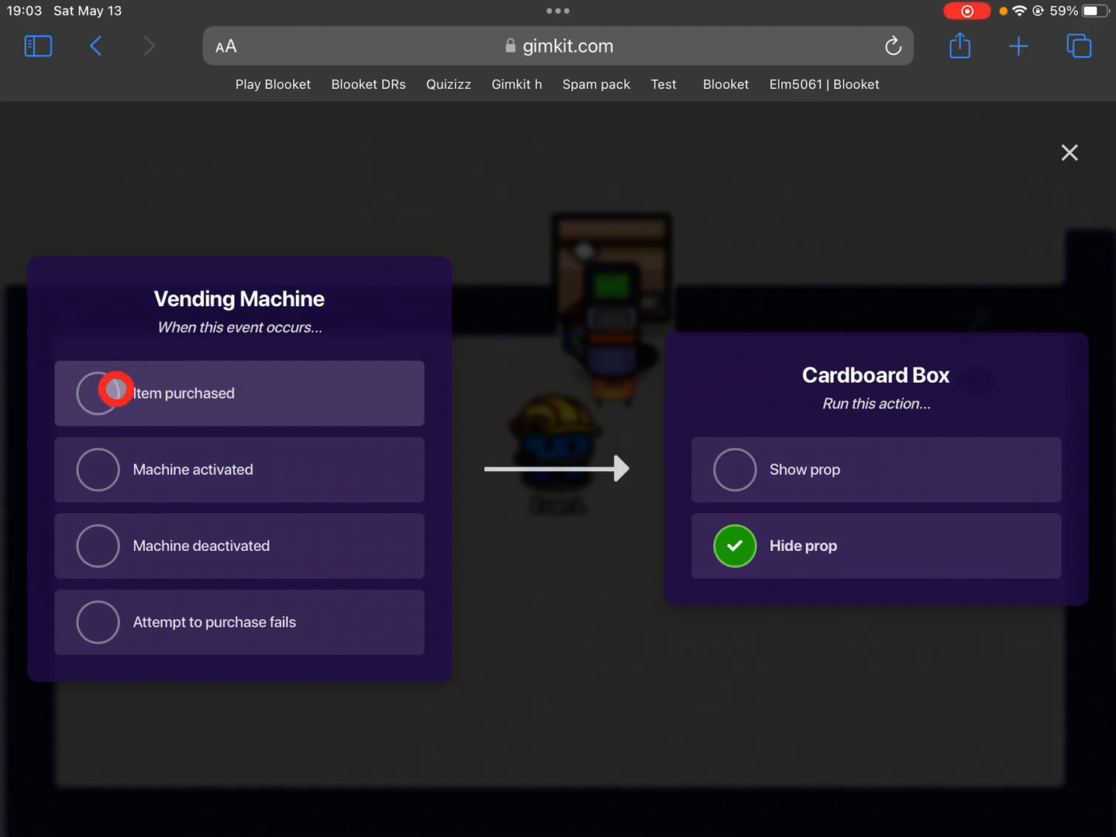
# - Link Item purchased to Hide prop for the Cardboard Box and Gate Console
pyautogui.click(96, 393)
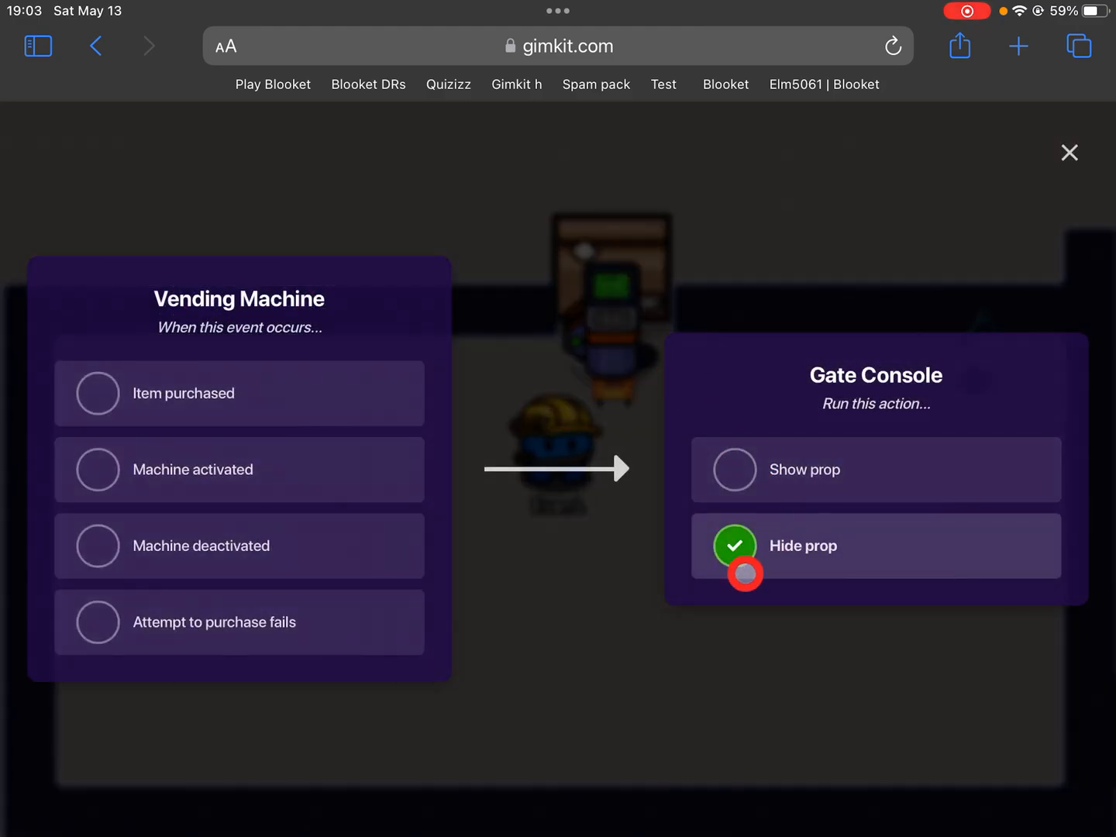
pyautogui.click(98, 393)
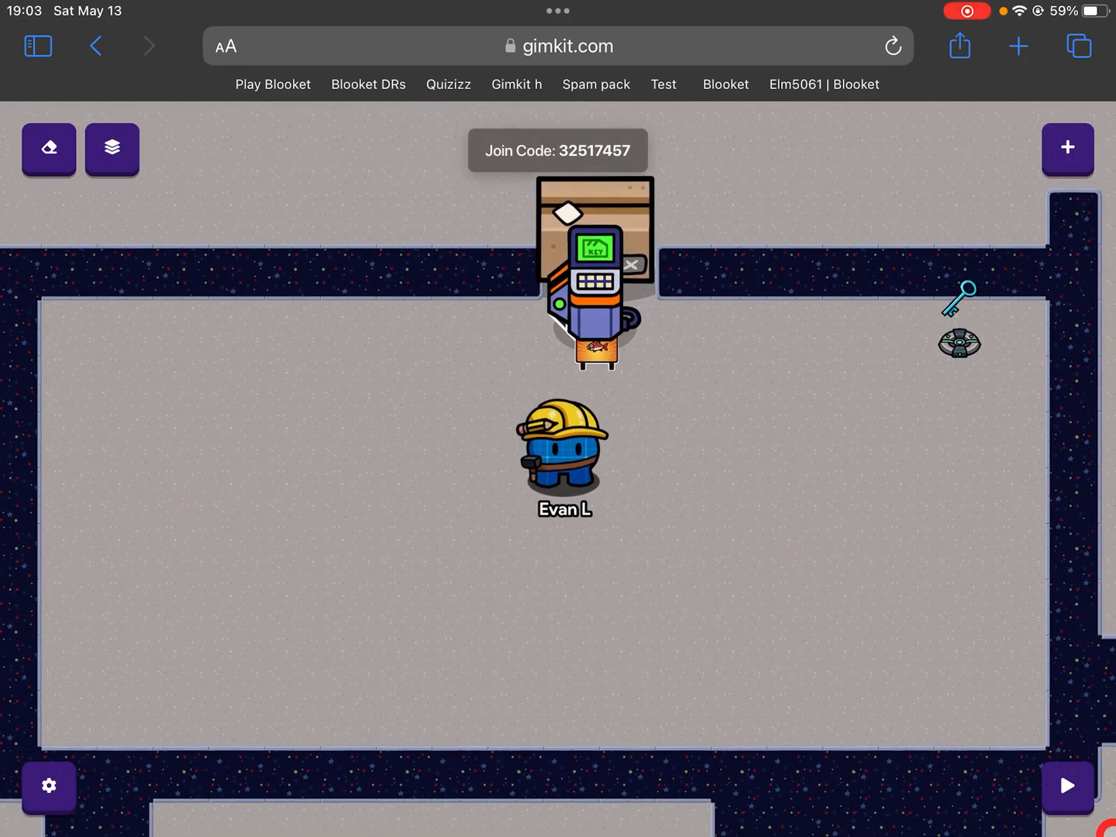
# - Play-test: collect the Blue Key and spend it at the console to open the doorway
pyautogui.click(1067, 786)
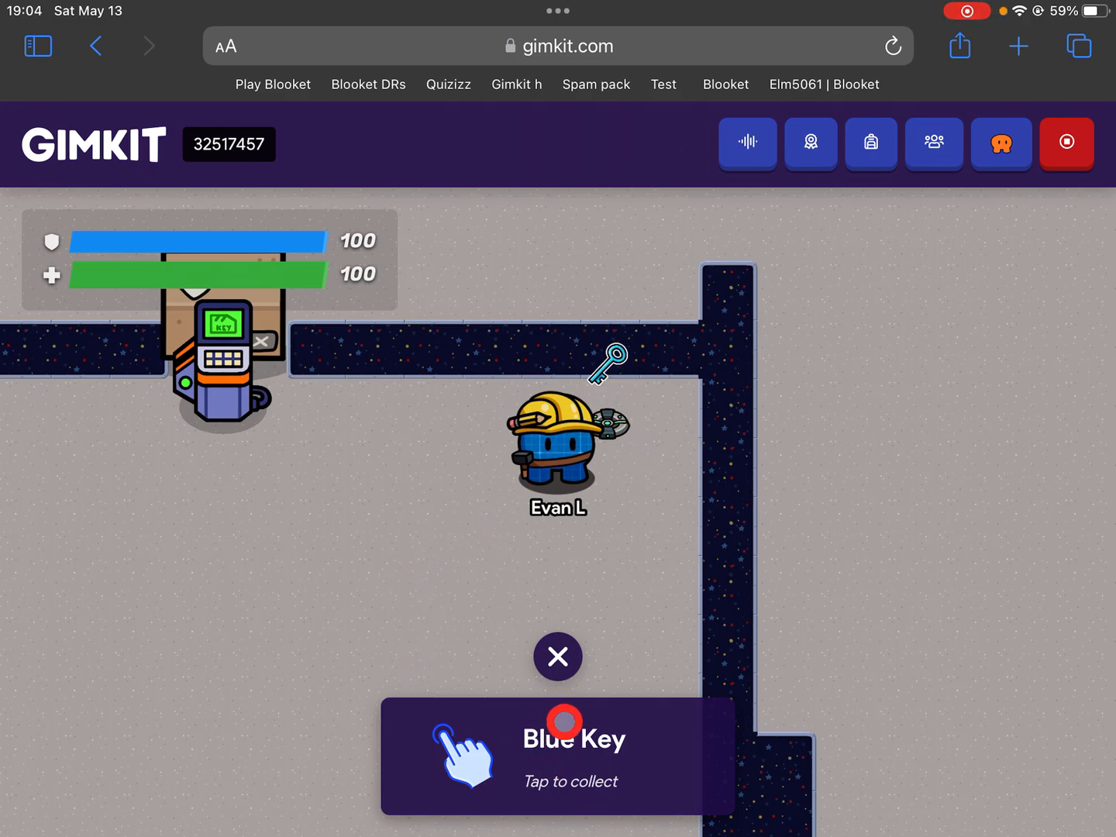
pyautogui.click(556, 755)
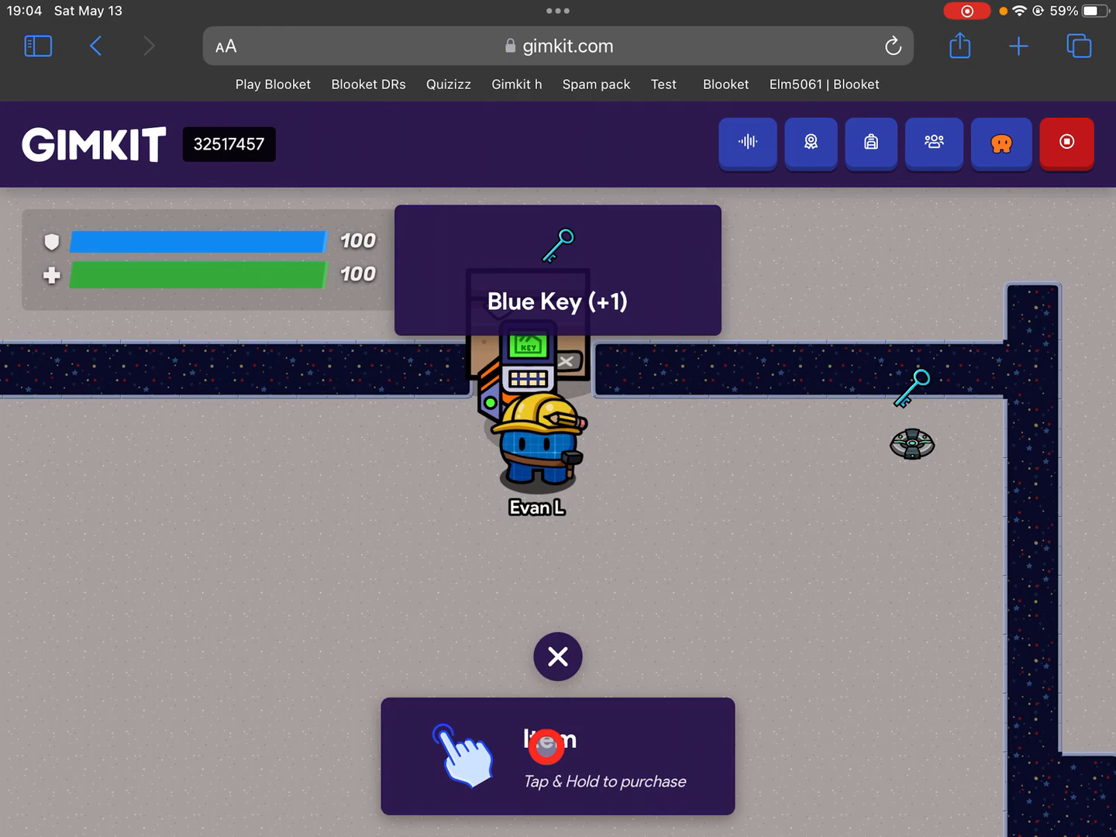
pyautogui.click(558, 656)
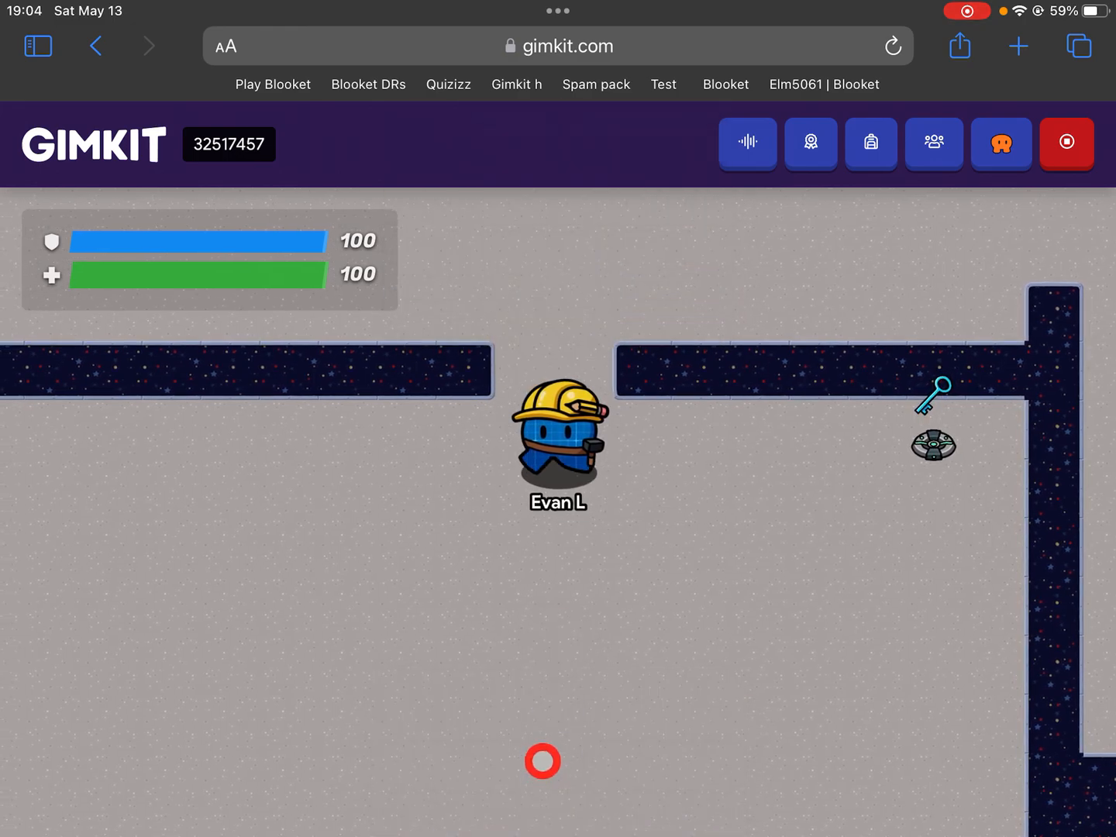